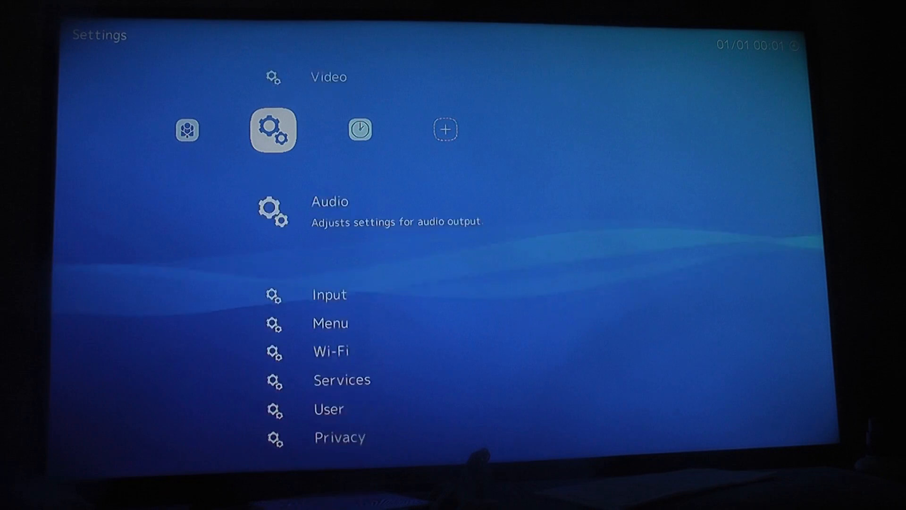
# - Move left from Settings past History to Main Menu, then scroll down to highlight Reboot
pyautogui.scroll(-3)
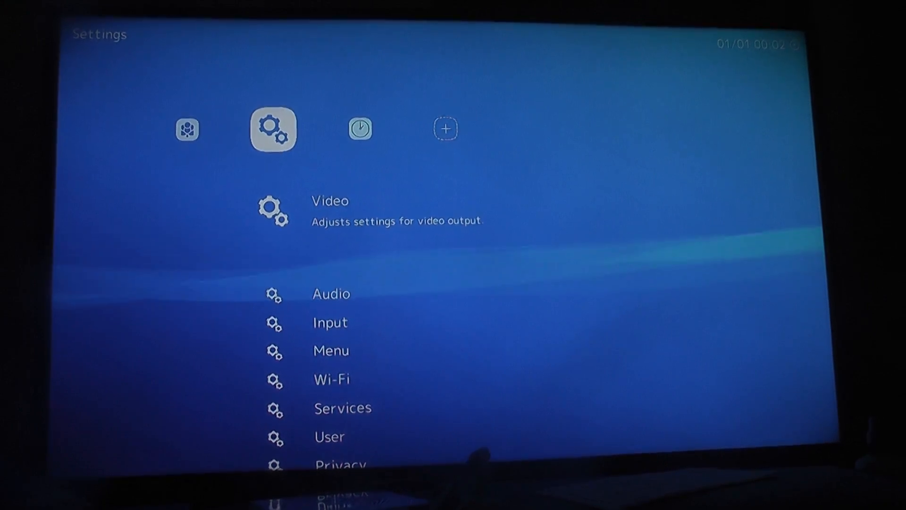
pyautogui.press('Left')
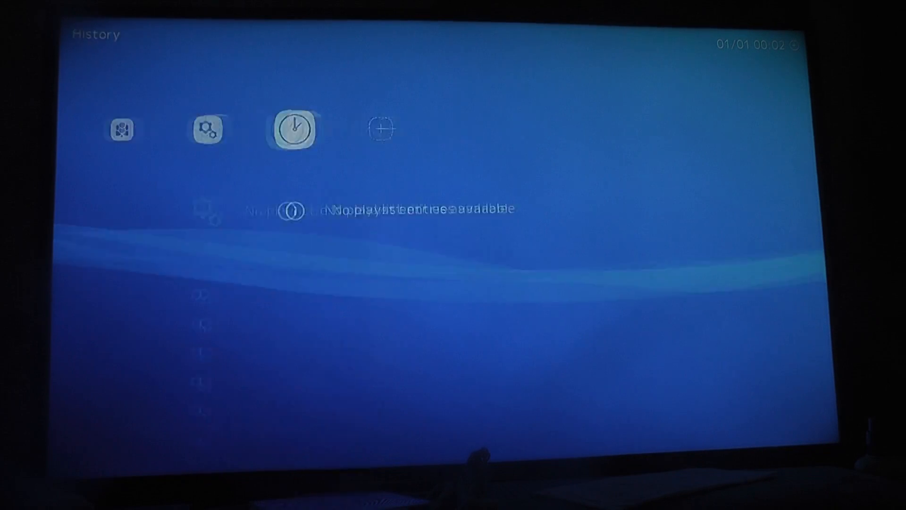
pyautogui.press('Left')
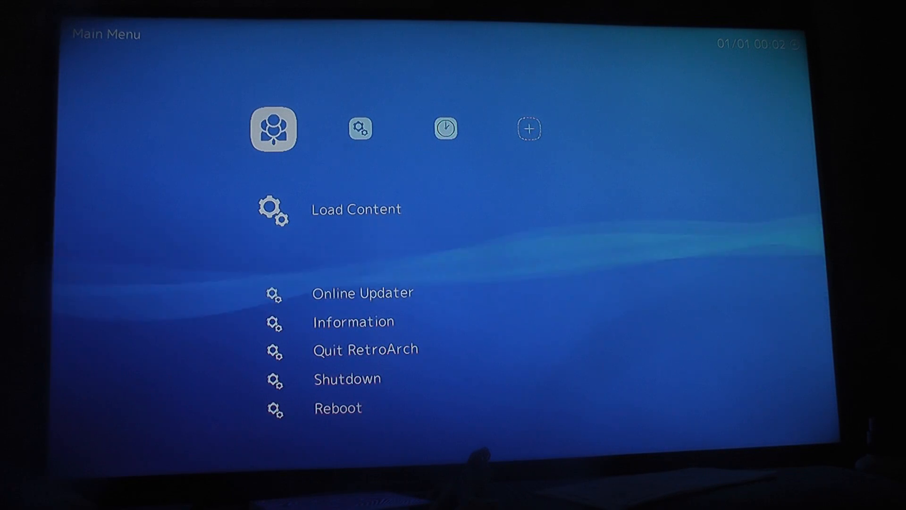
pyautogui.scroll(-3)
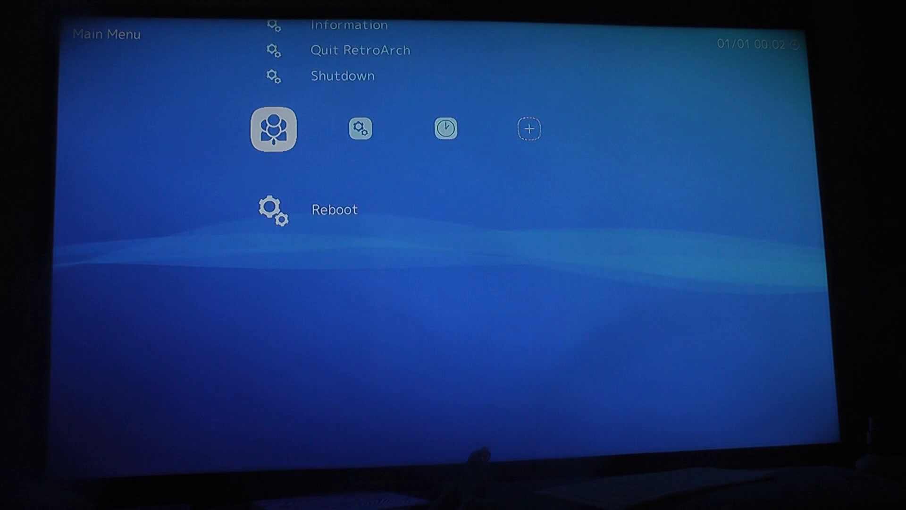